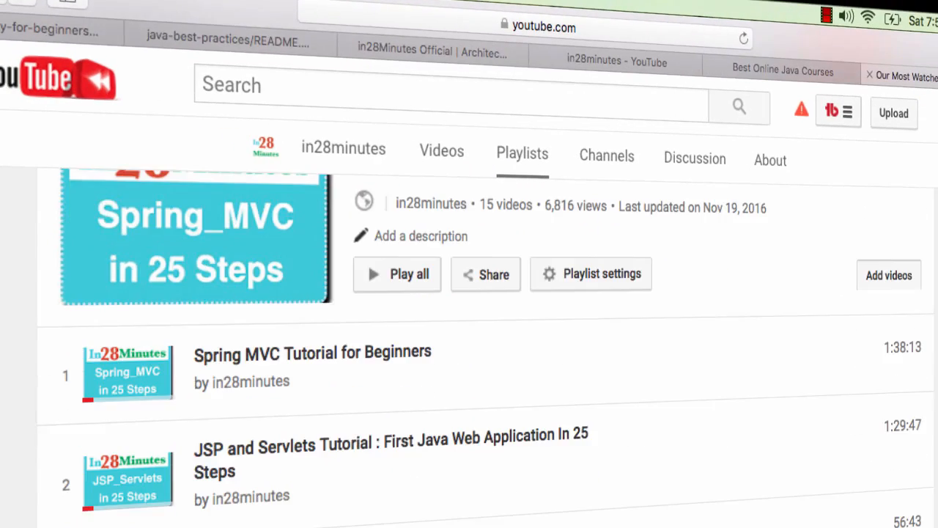
# - Scroll through the YouTube Spring MVC playlist and the in28minutes Udemy instructor profile
pyautogui.scroll(-3)
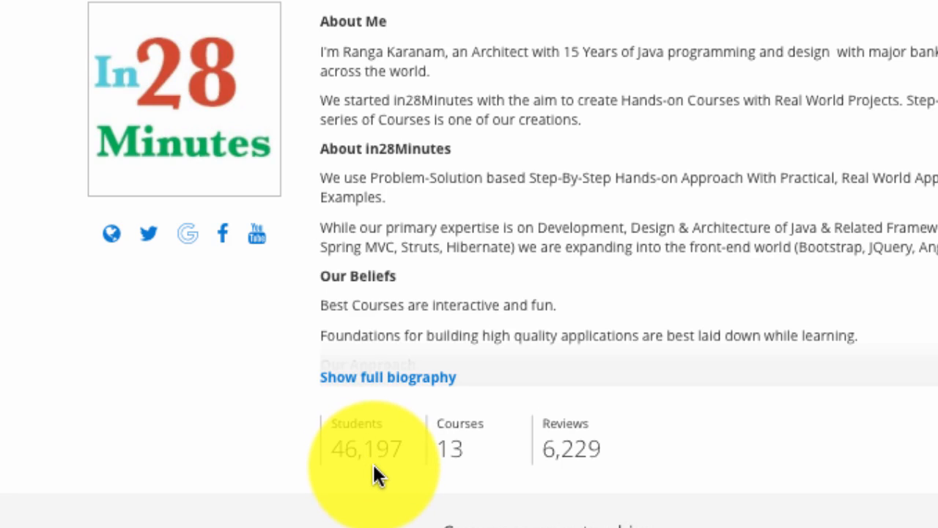
pyautogui.scroll(-3)
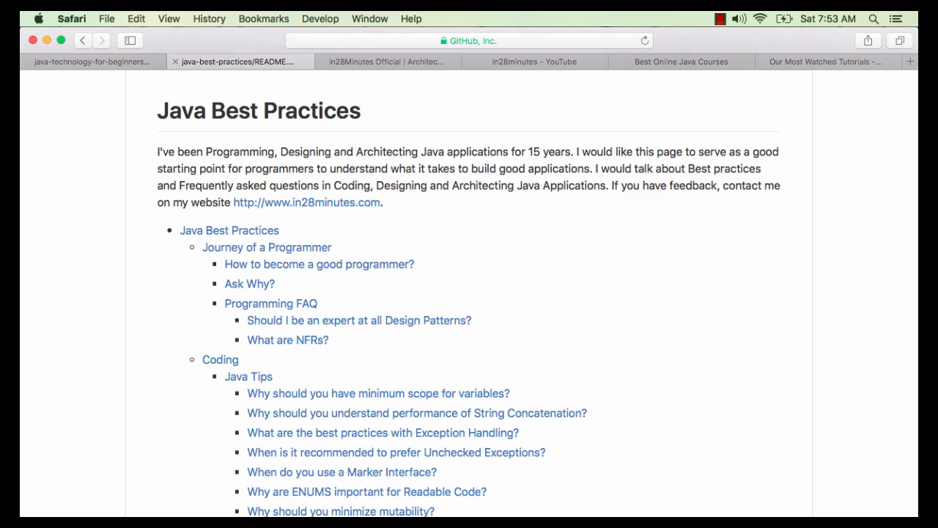
# - Glance at Java Technology for Beginners, then scroll the Java Best Practices topic list
pyautogui.click(92, 61)
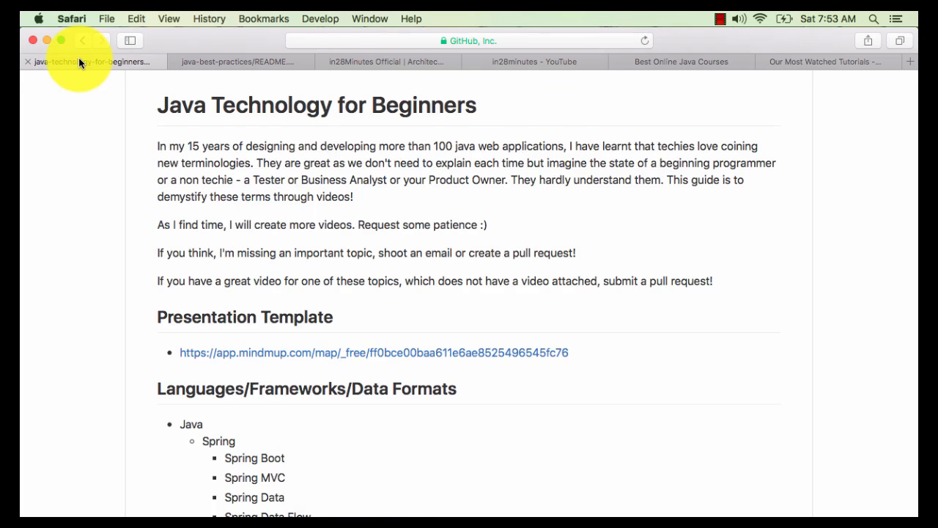
pyautogui.click(237, 61)
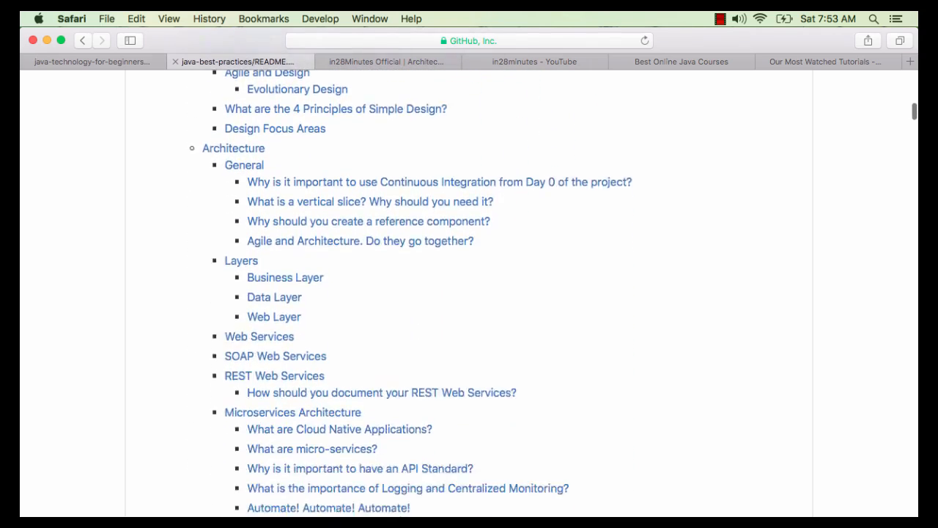
pyautogui.scroll(-3)
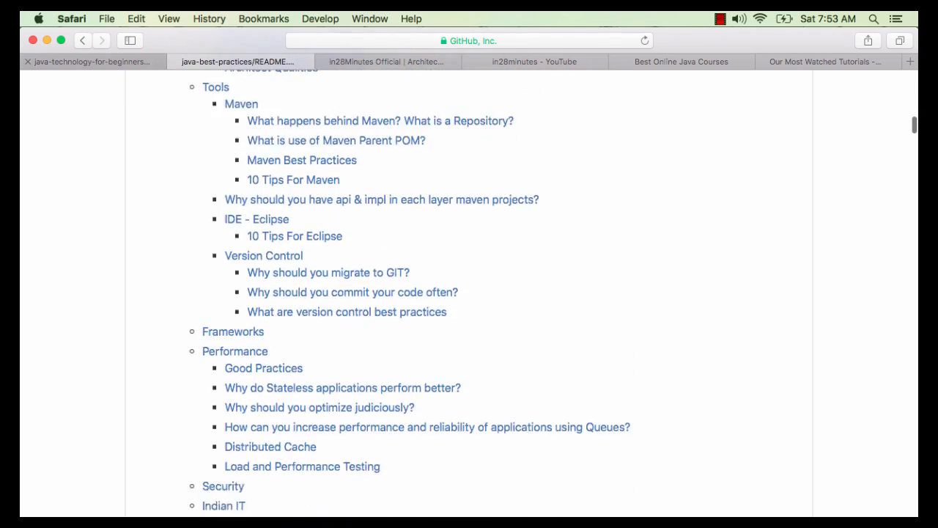
pyautogui.scroll(-3)
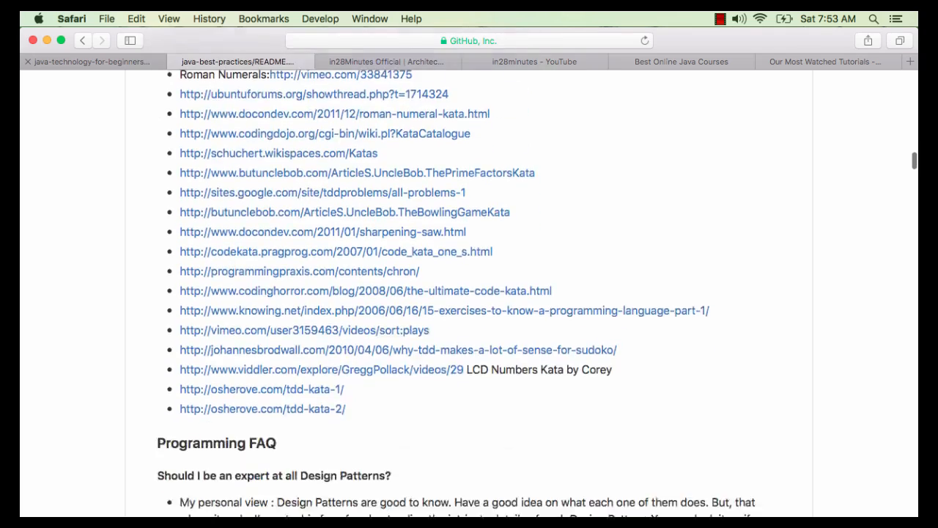
# - Return to the Java Technology for Beginners README and scroll through it
pyautogui.click(88, 61)
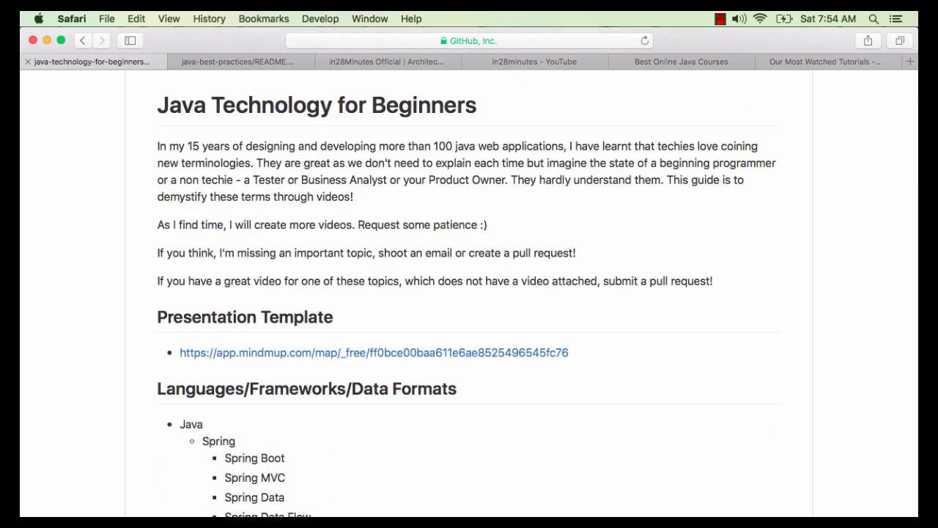
pyautogui.scroll(-3)
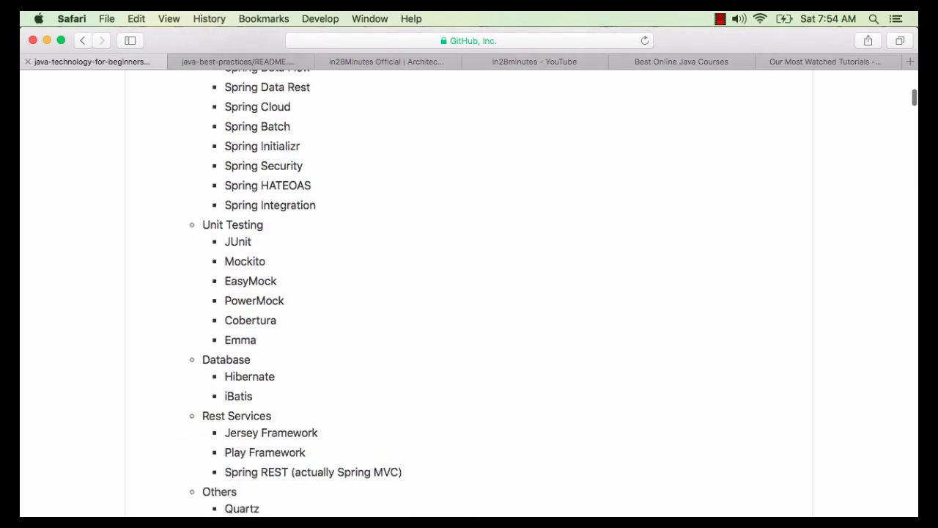
pyautogui.scroll(3)
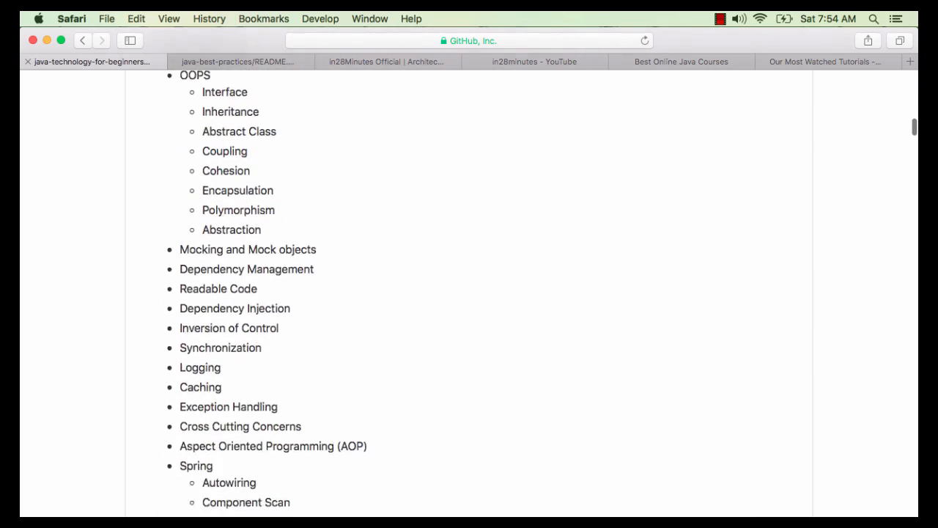
pyautogui.scroll(-3)
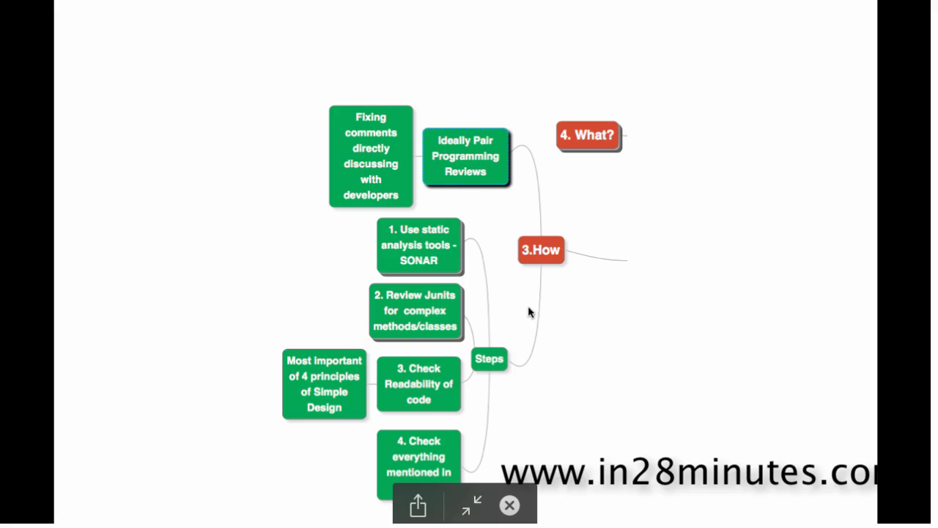
pyautogui.moveTo(444, 242)
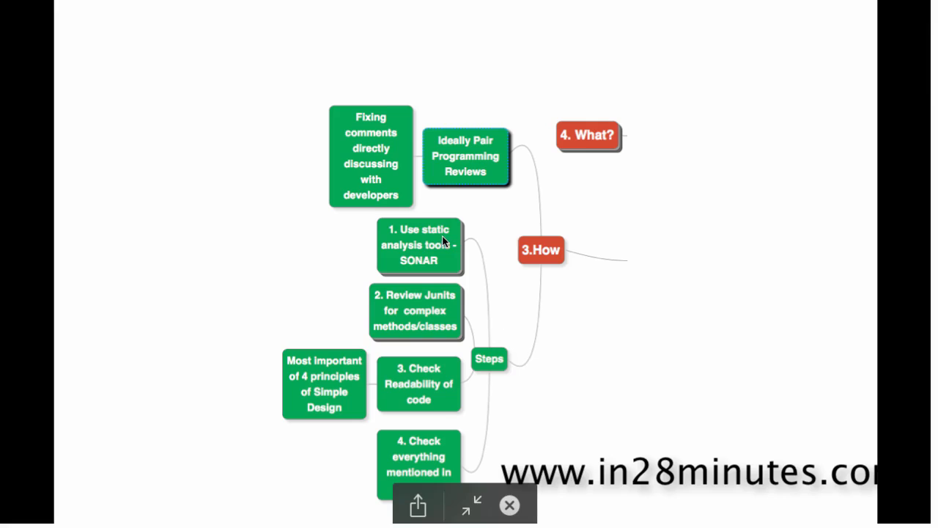
pyautogui.moveTo(416, 306)
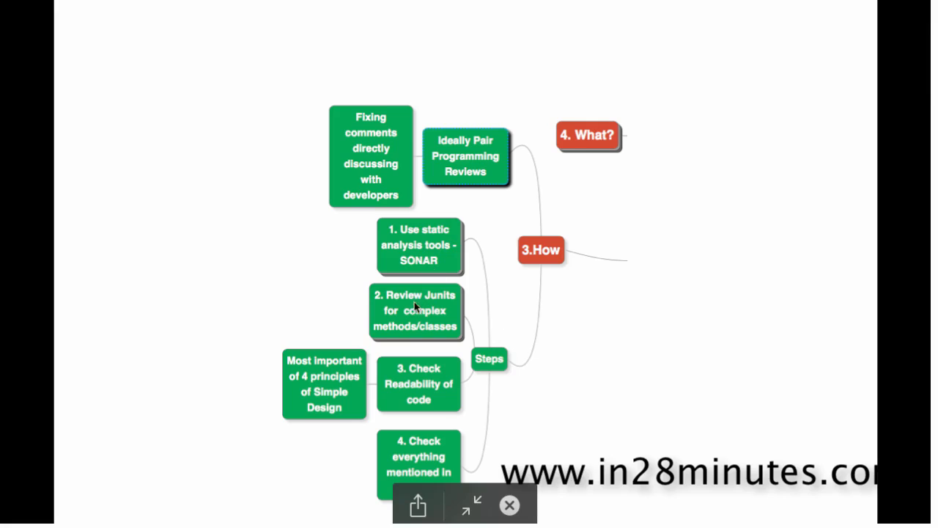
pyautogui.moveTo(444, 304)
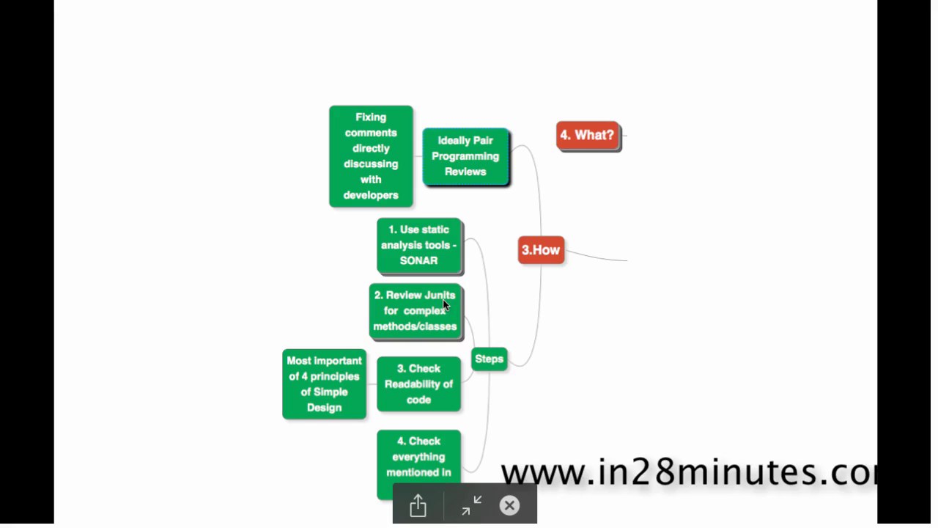
pyautogui.moveTo(439, 331)
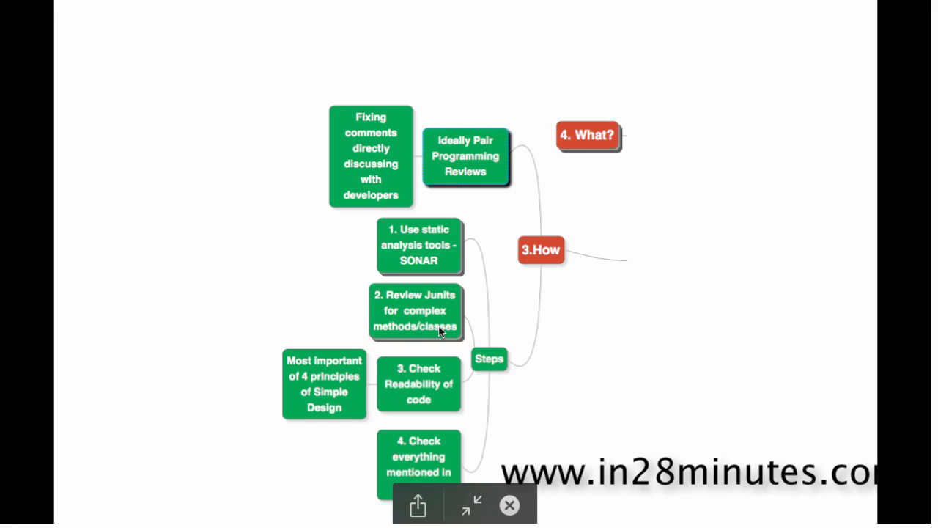
pyautogui.moveTo(428, 393)
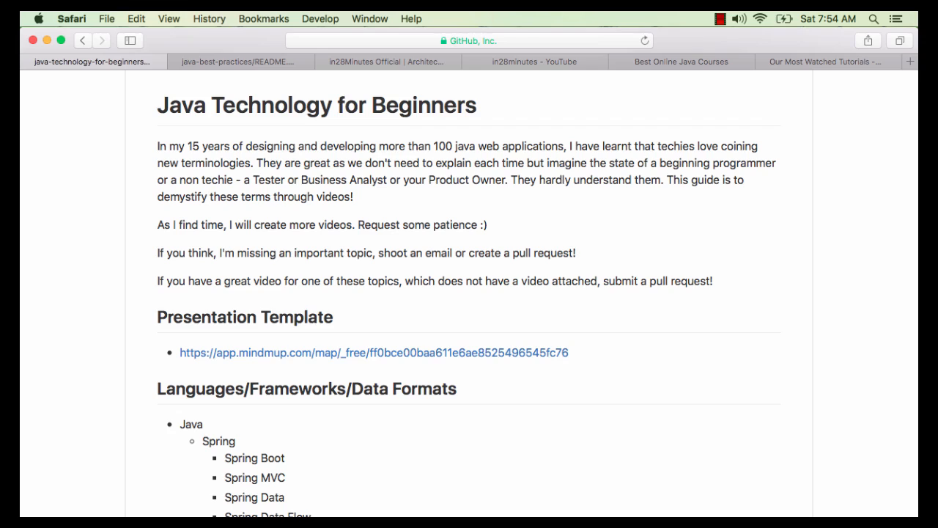
pyautogui.moveTo(248, 73)
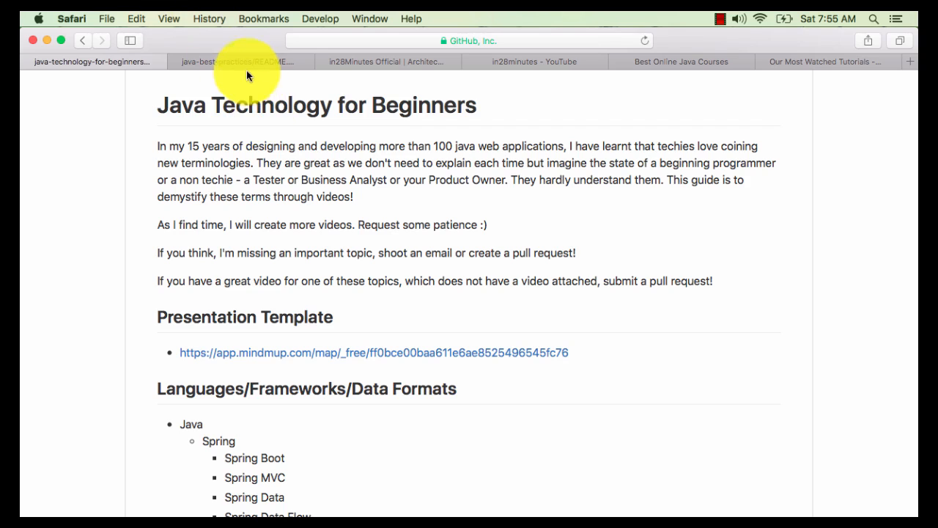
# - Switch to the Java Best Practices README showing its topic list
pyautogui.click(239, 62)
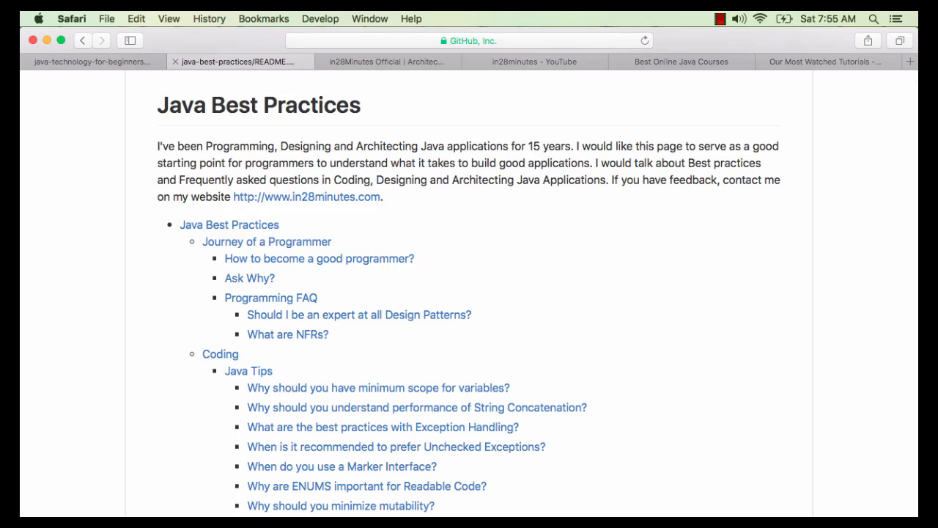
pyautogui.scroll(-3)
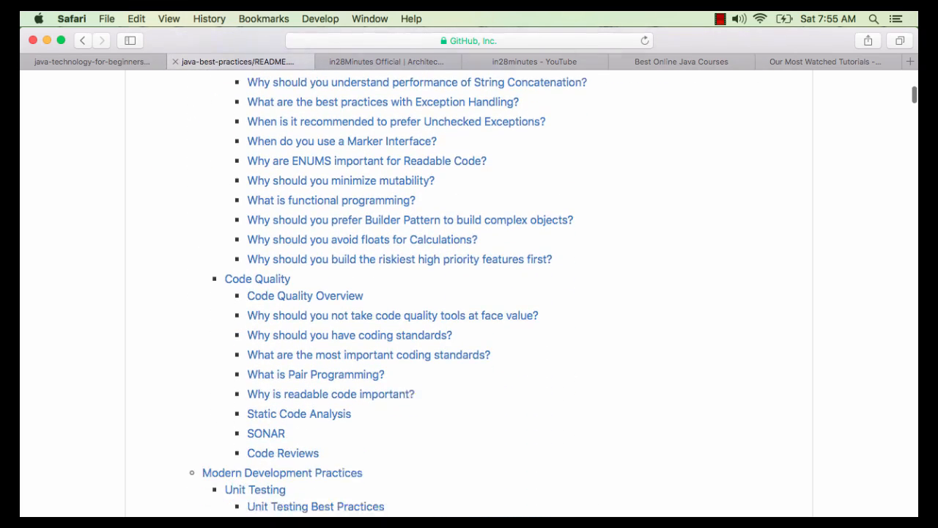
pyautogui.scroll(-3)
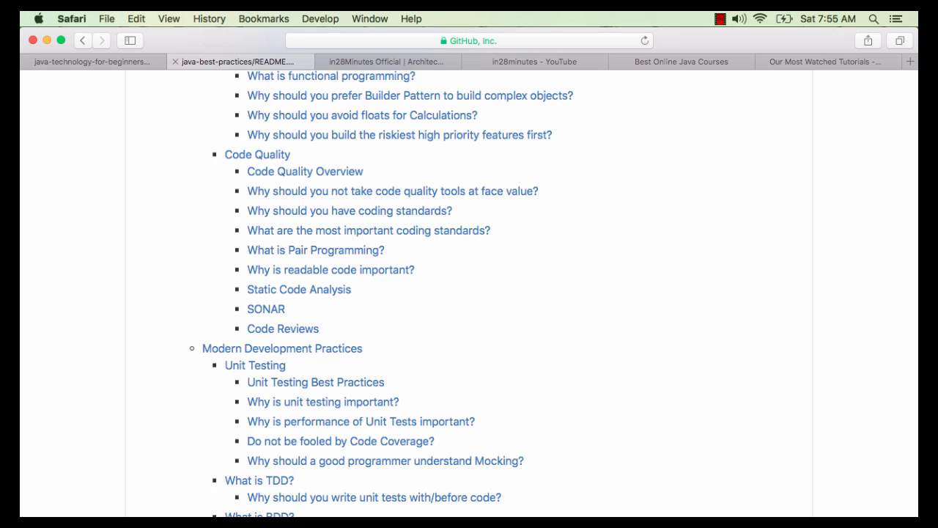
pyautogui.scroll(-3)
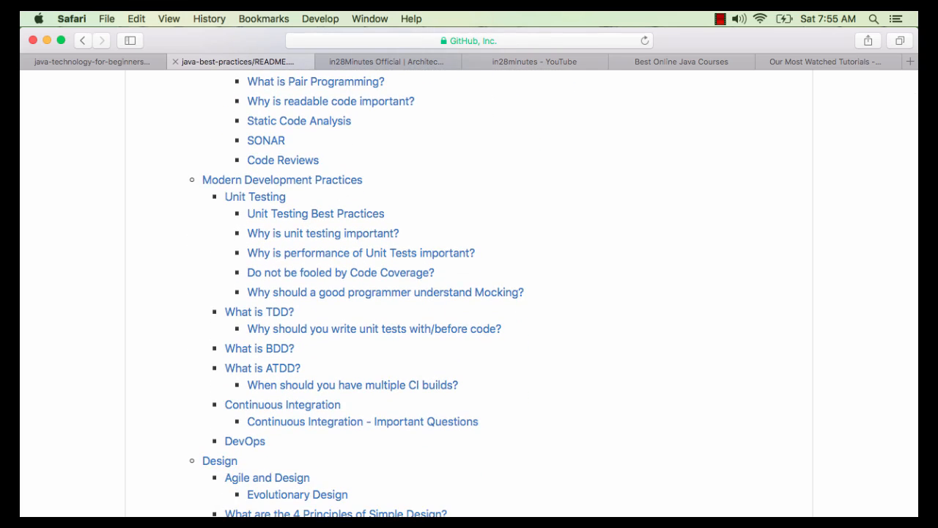
pyautogui.scroll(-3)
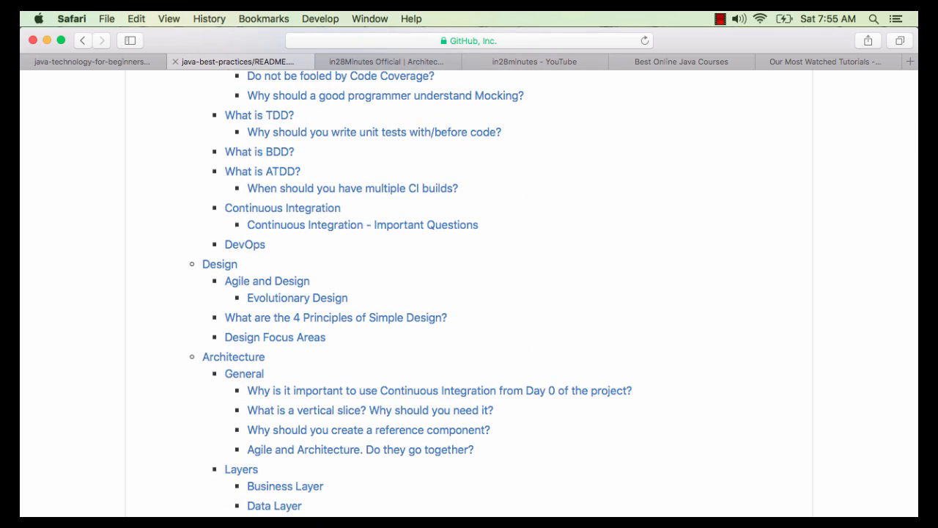
pyautogui.scroll(-3)
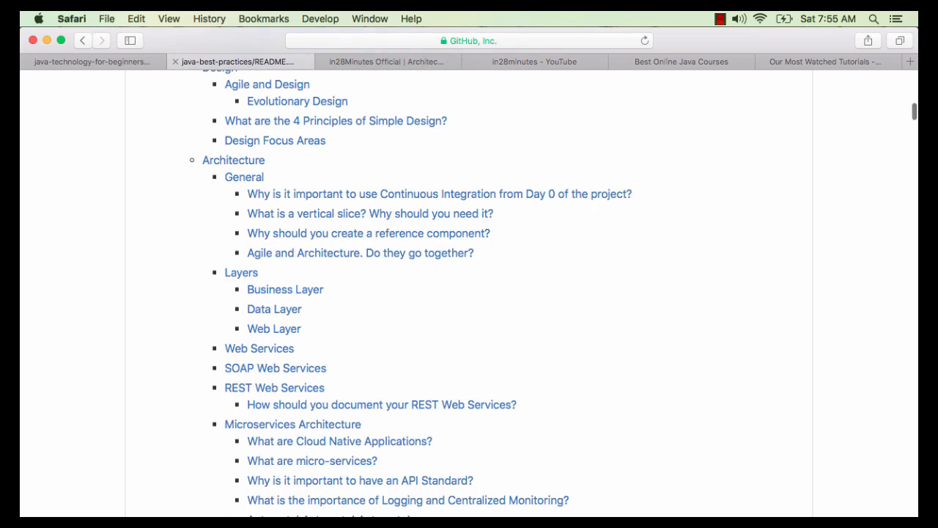
pyautogui.scroll(-3)
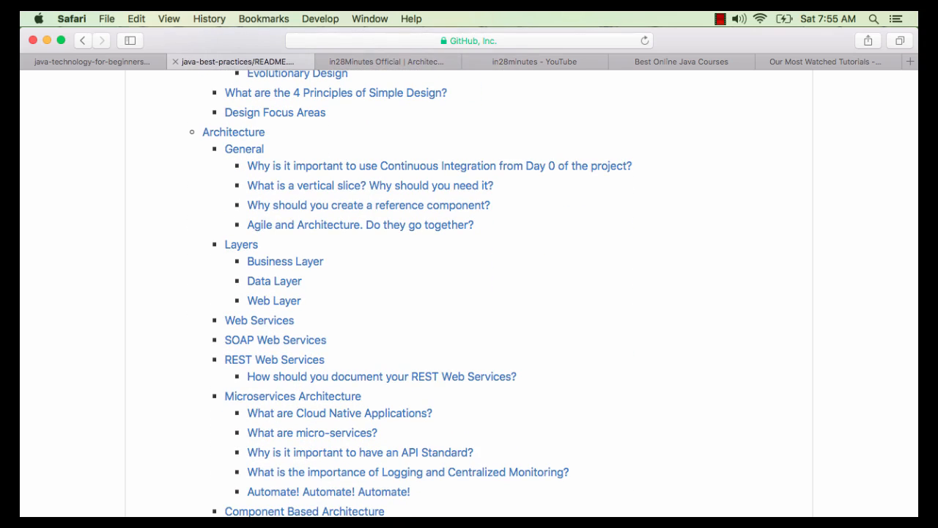
pyautogui.scroll(-3)
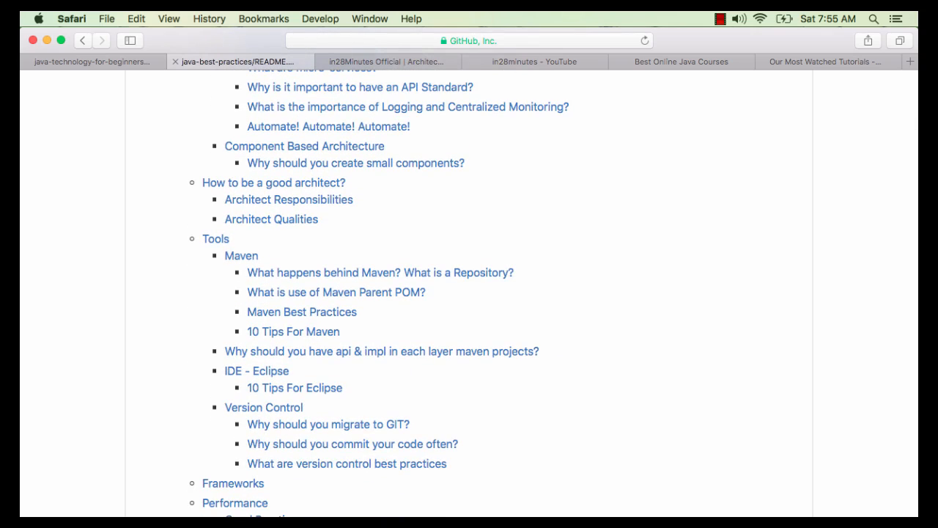
# - Bring back the Java Technology for Beginners README and scroll to its Java EE, Design and Tools sections
pyautogui.click(92, 61)
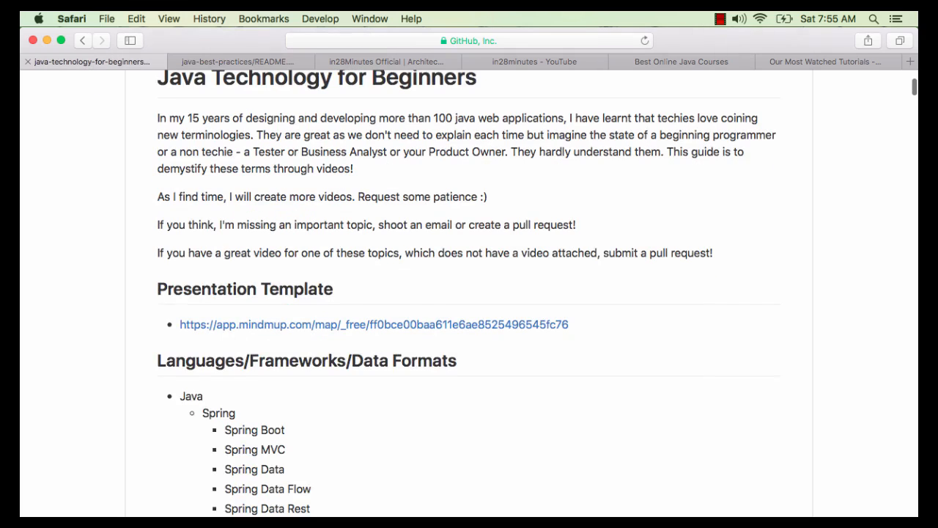
pyautogui.scroll(-3)
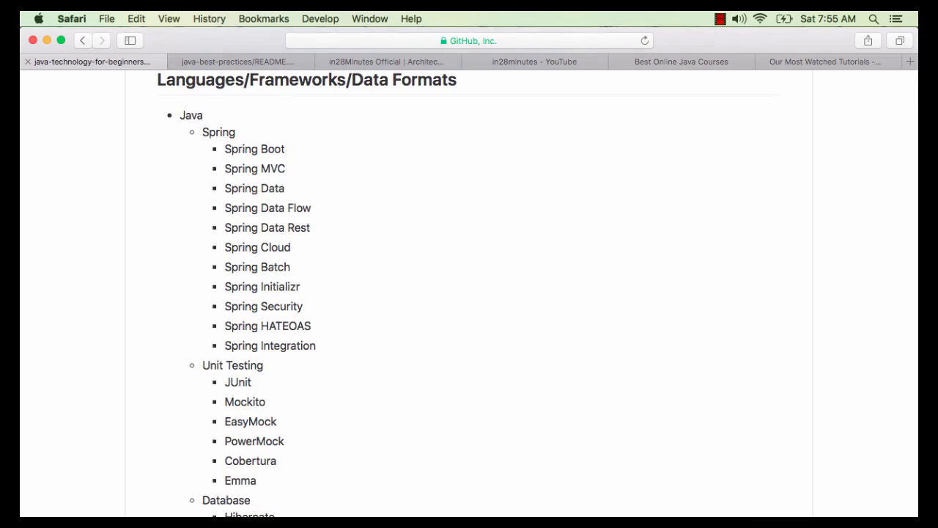
pyautogui.scroll(-3)
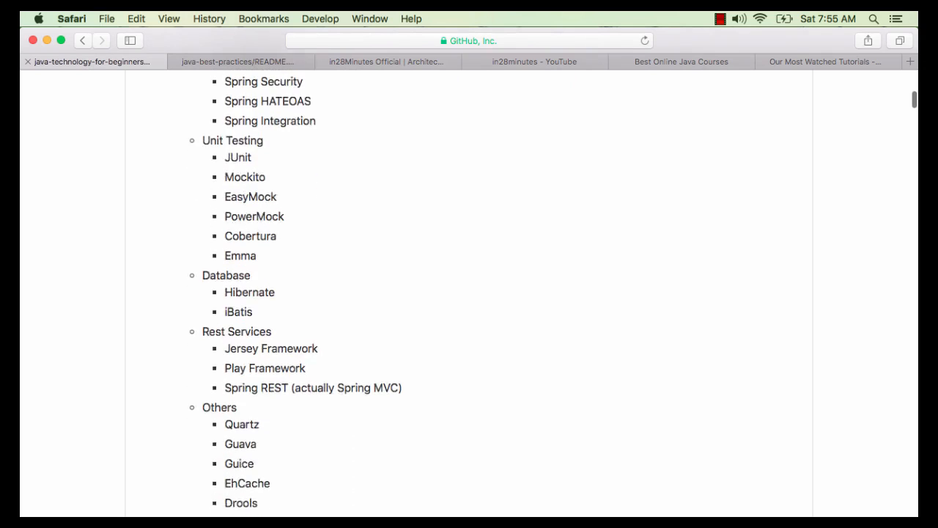
pyautogui.scroll(-3)
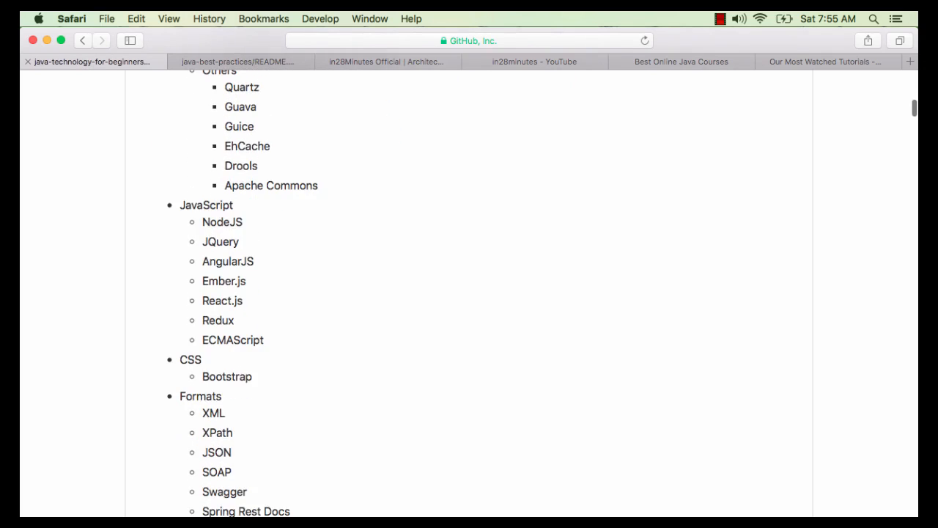
pyautogui.scroll(3)
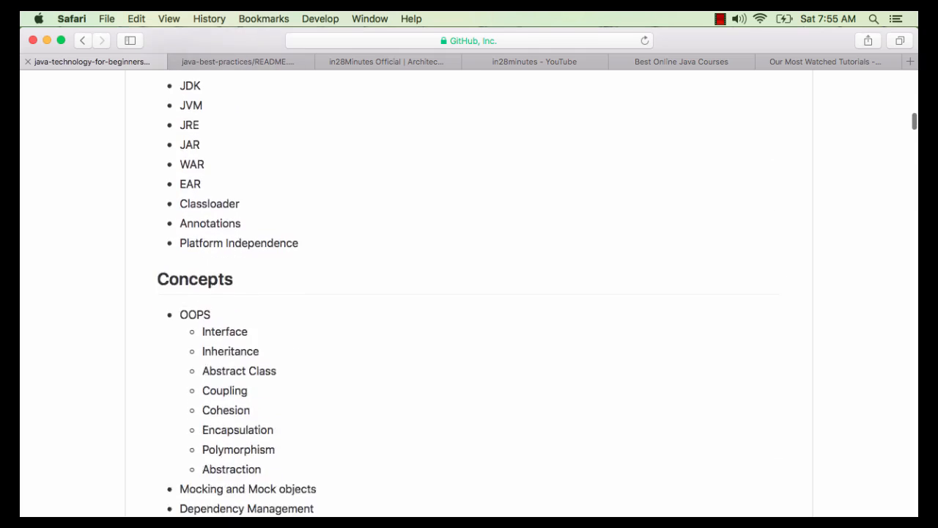
pyautogui.scroll(-3)
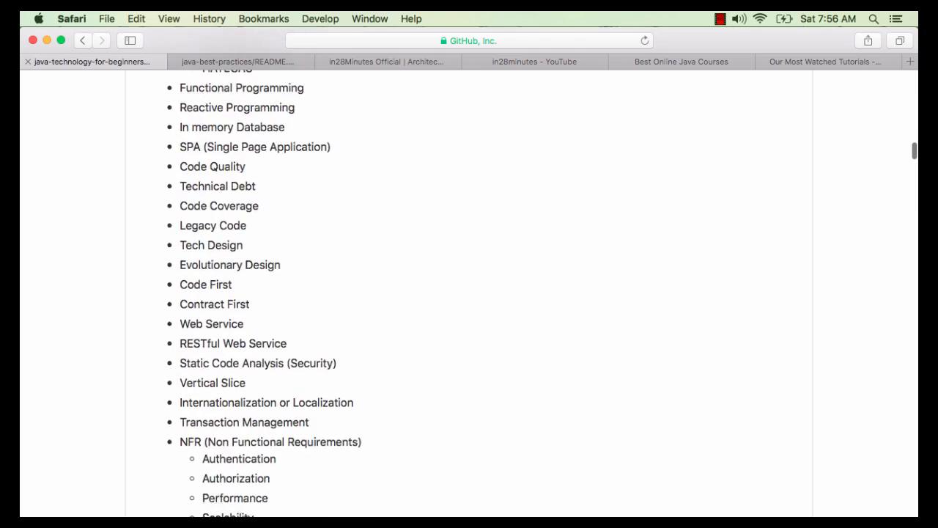
pyautogui.scroll(-3)
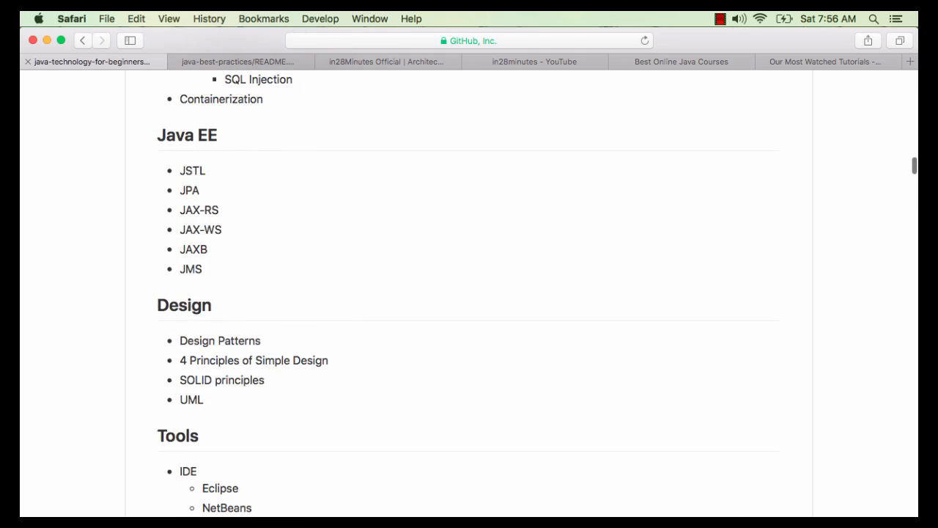
# - Switch to the in28Minutes Official Udemy profile and scroll to its course grid
pyautogui.click(386, 62)
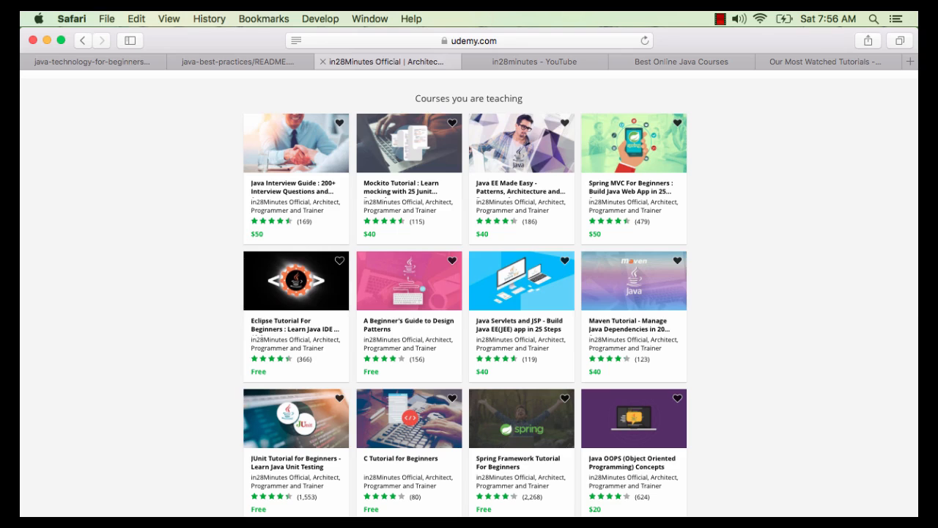
pyautogui.scroll(-3)
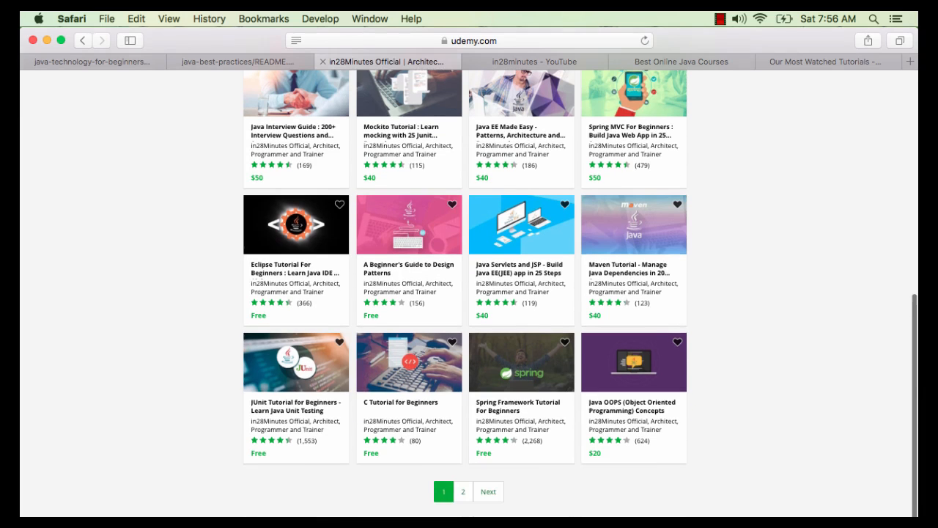